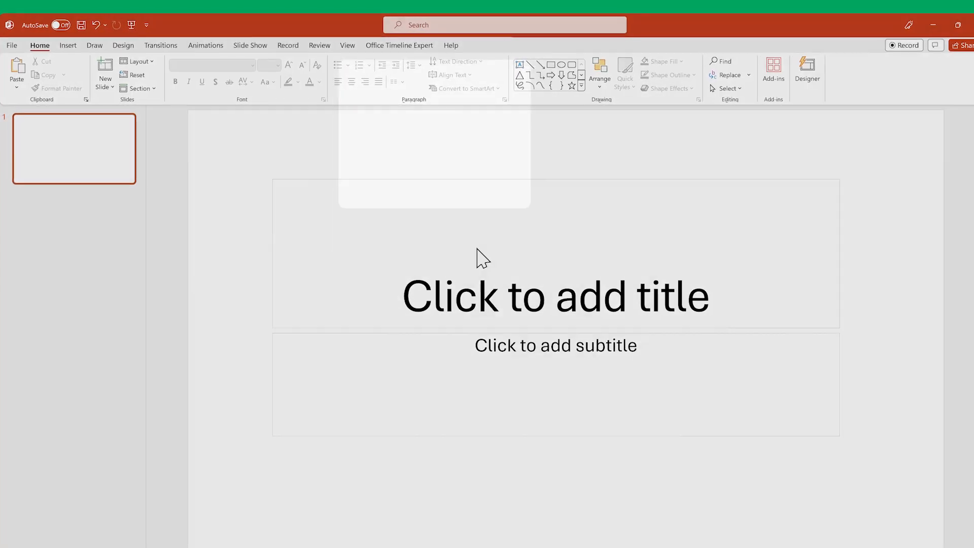
From Office Timeline Import/Export, begin a new Smartsheet import using the Direction theme
{"action": "left_click", "coordinate": [400, 45]}
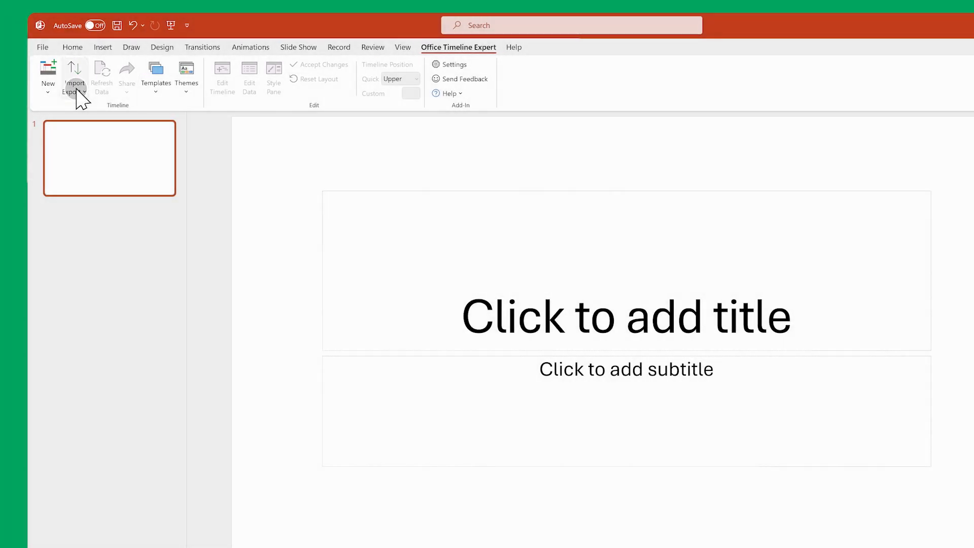
{"action": "left_click", "coordinate": [74, 74]}
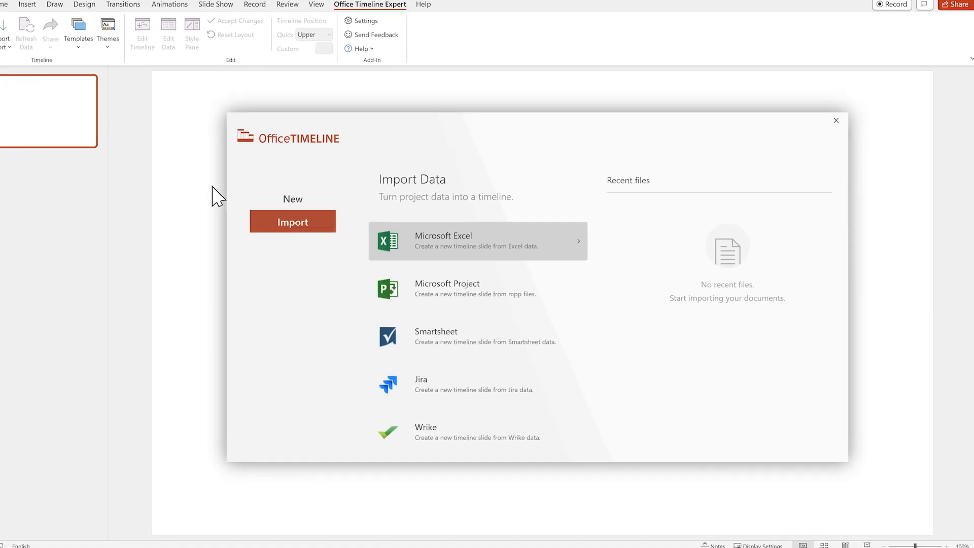
{"action": "mouse_move", "coordinate": [466, 352]}
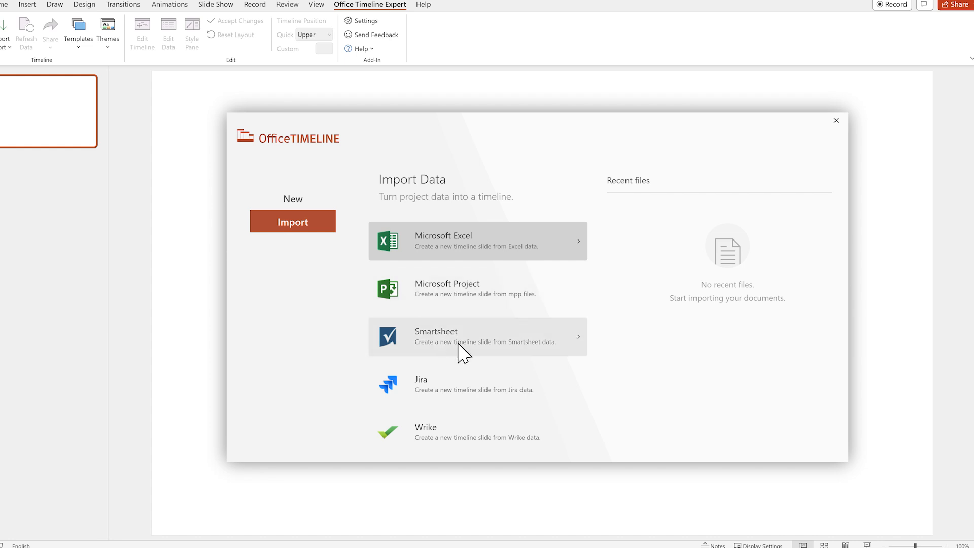
{"action": "mouse_move", "coordinate": [457, 348]}
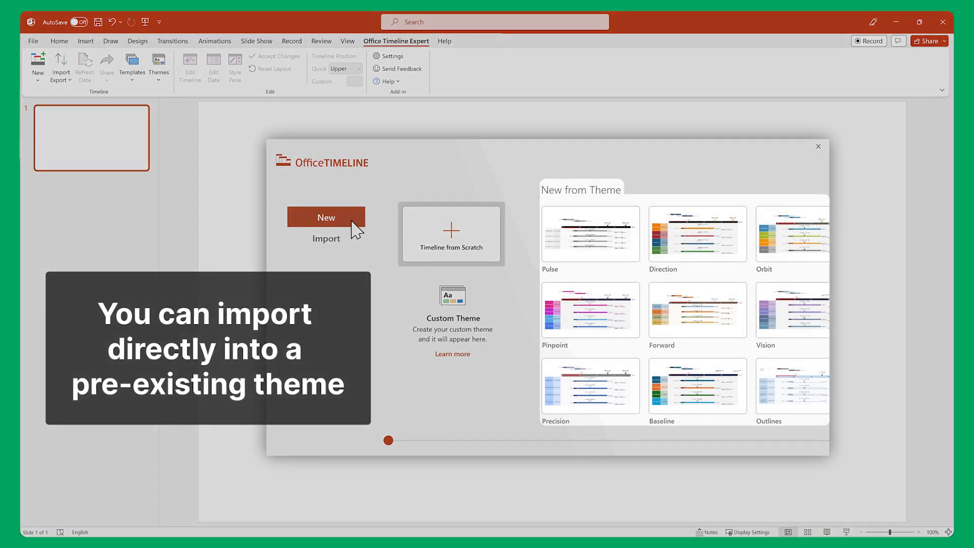
{"action": "mouse_move", "coordinate": [697, 236]}
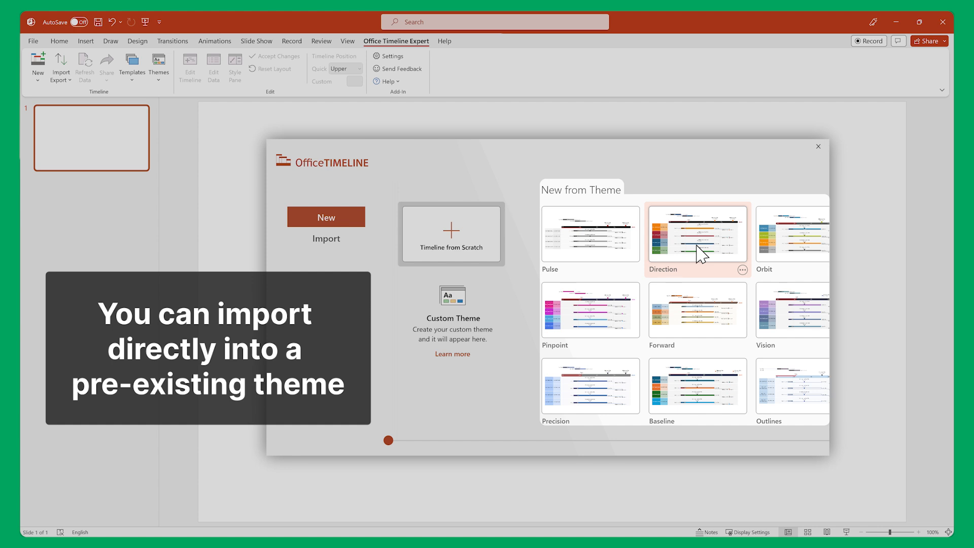
{"action": "left_click", "coordinate": [696, 234]}
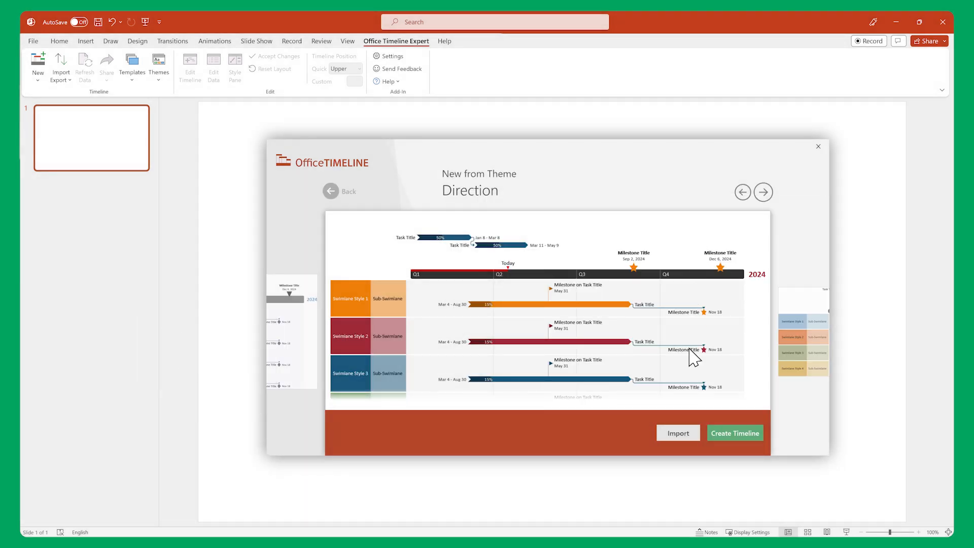
{"action": "left_click", "coordinate": [677, 434]}
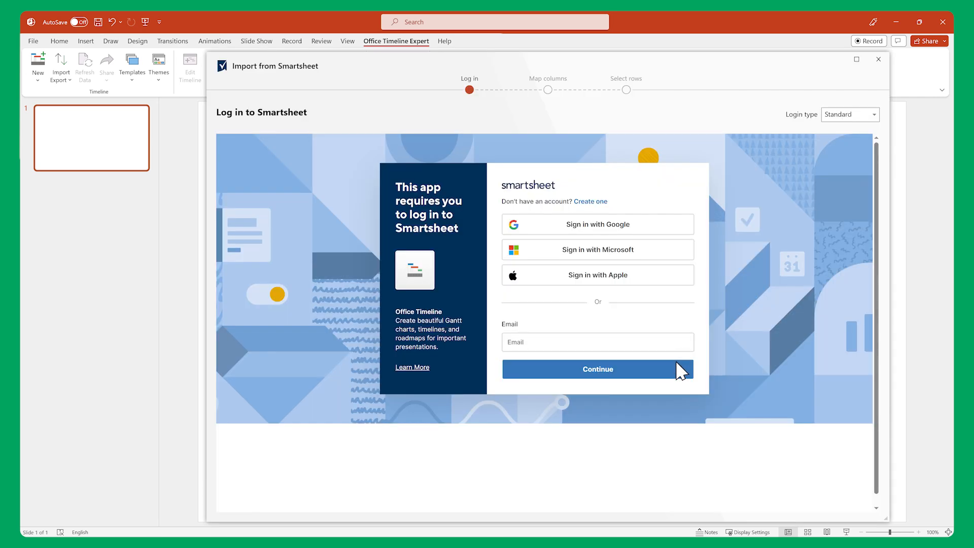
{"action": "left_click", "coordinate": [851, 115]}
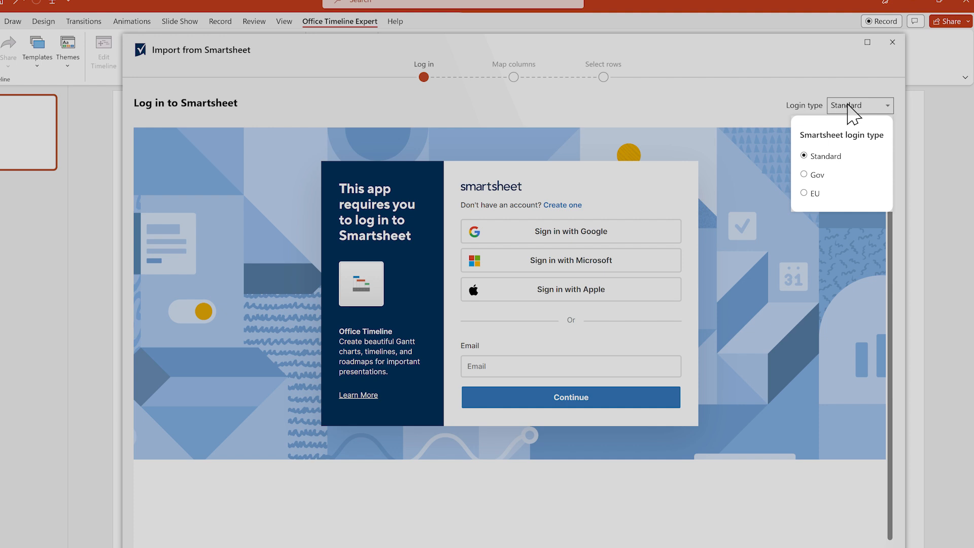
{"action": "left_click", "coordinate": [768, 120]}
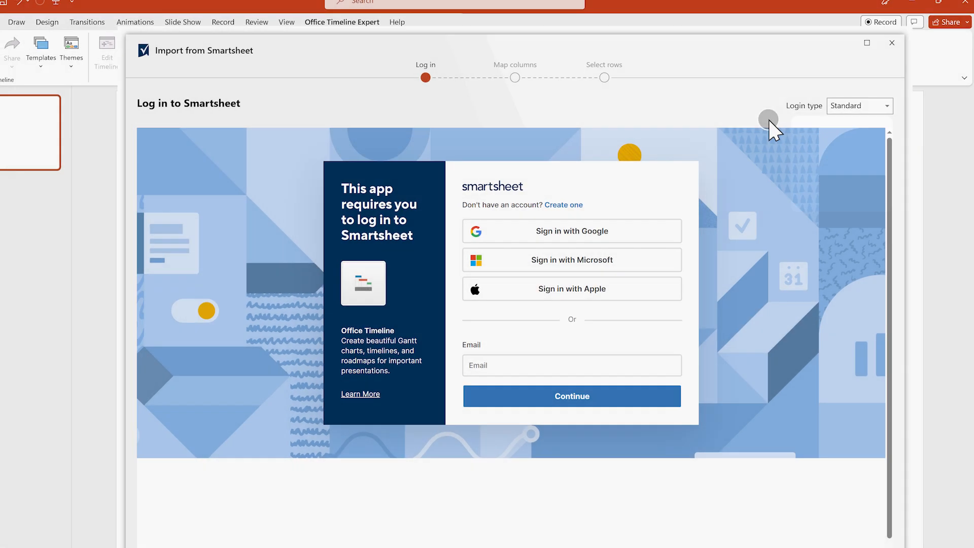
{"action": "type", "text": "myemail@email.com"}
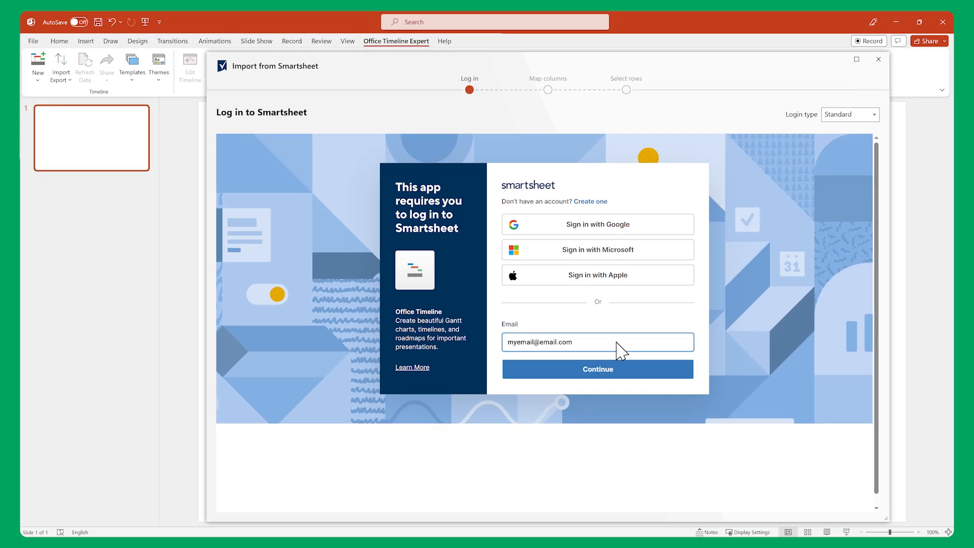
{"action": "left_click", "coordinate": [597, 369]}
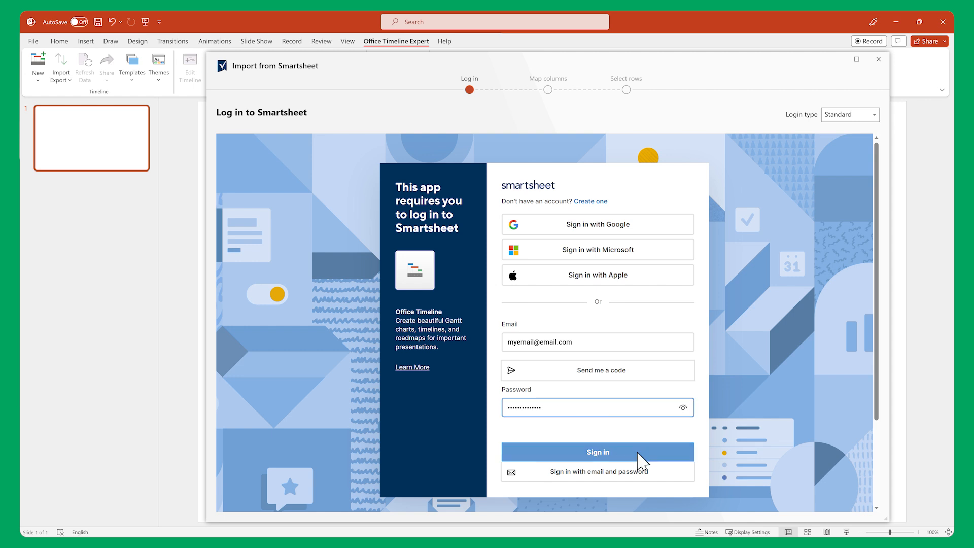
{"action": "left_click", "coordinate": [597, 451]}
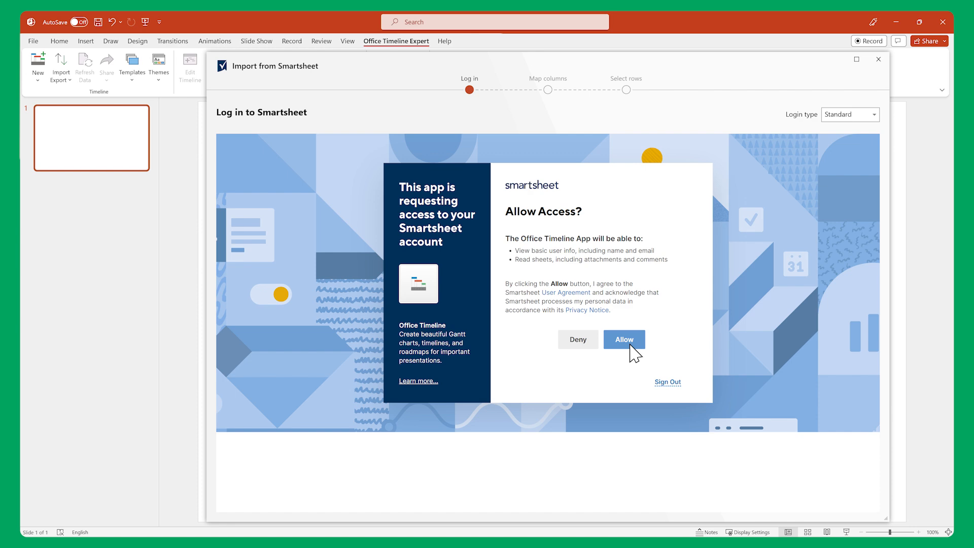
{"action": "left_click", "coordinate": [624, 339]}
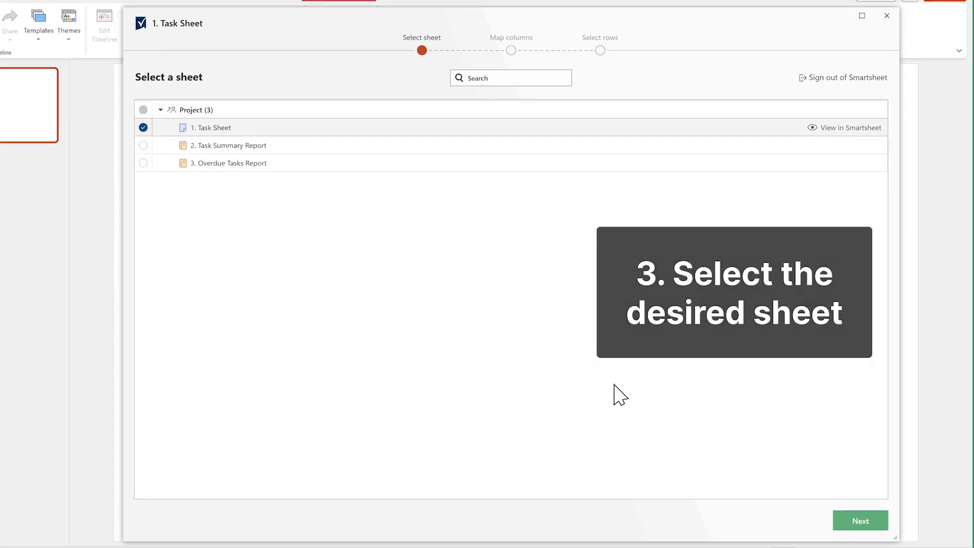
Proceed with 1. Task Sheet and map its third column as Task/Milestone Title
{"action": "left_click", "coordinate": [860, 521]}
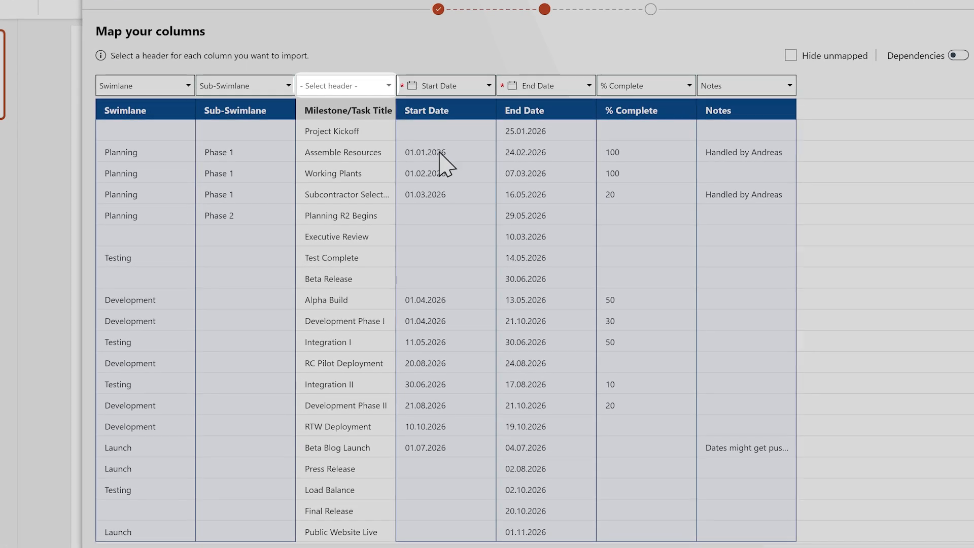
{"action": "left_click", "coordinate": [344, 85]}
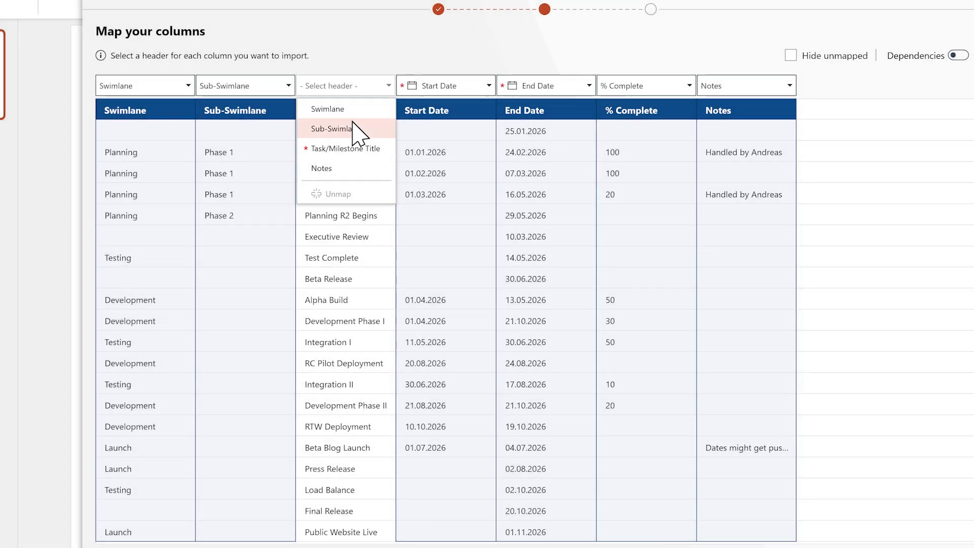
{"action": "left_click", "coordinate": [334, 148]}
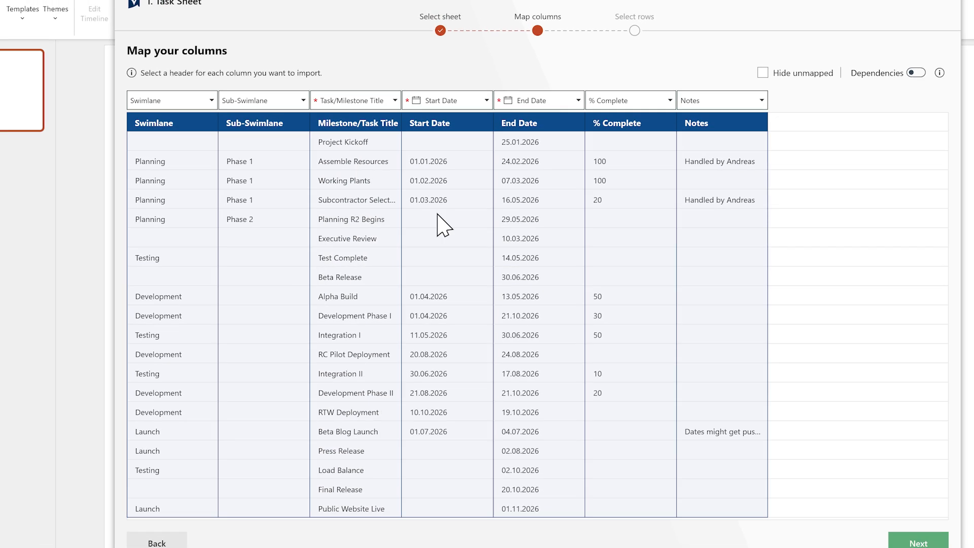
{"action": "left_click", "coordinate": [917, 542]}
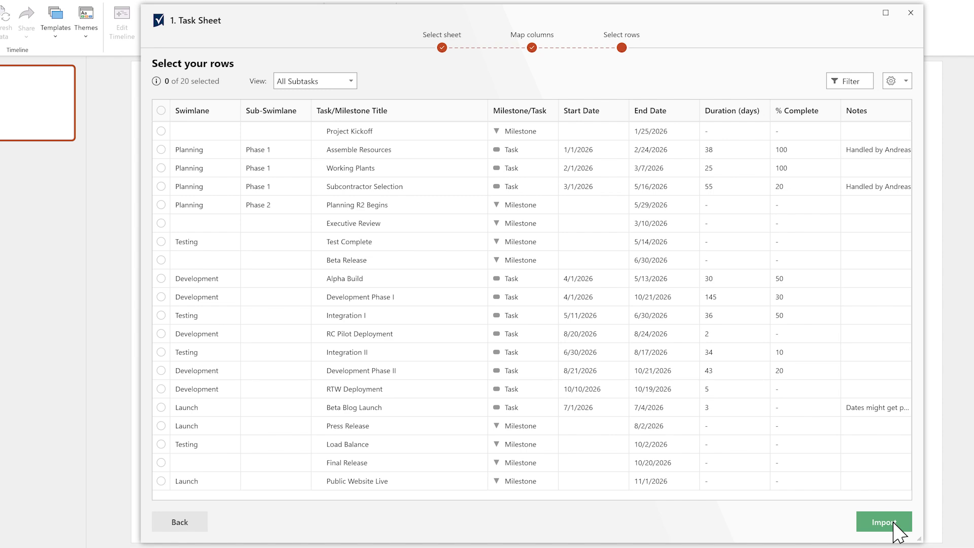
Filter the rows to End Date is less than 05.06.2026, leaving the 8 earliest-ending items
{"action": "left_click", "coordinate": [849, 81]}
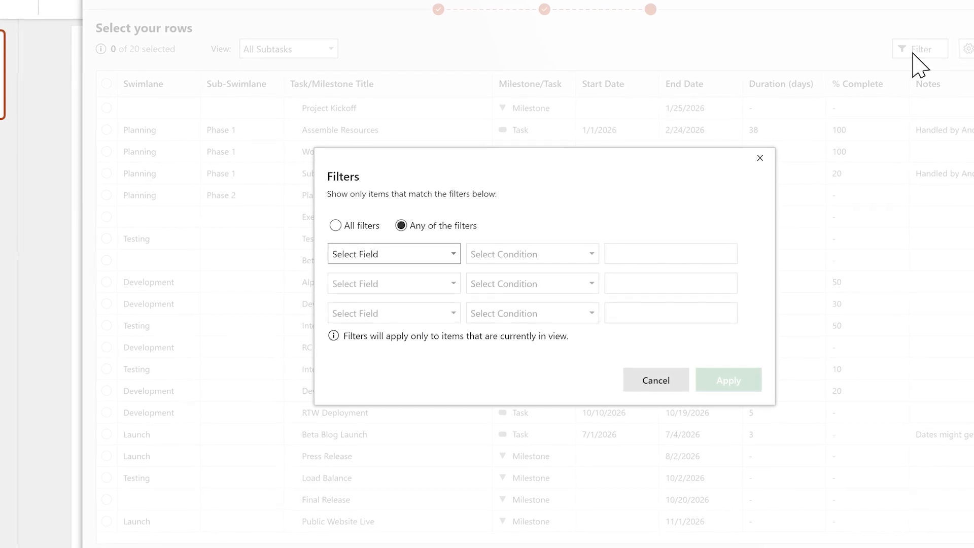
{"action": "left_click", "coordinate": [393, 254]}
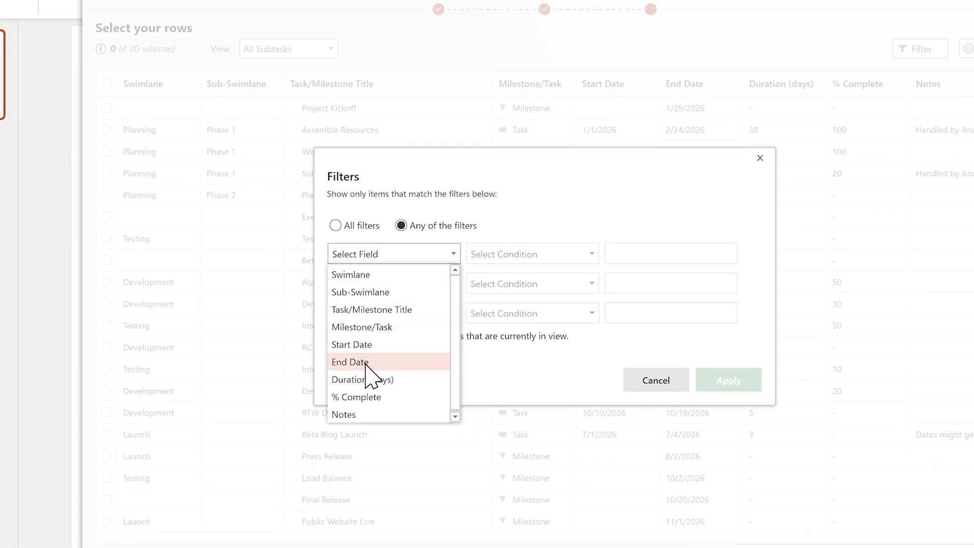
{"action": "left_click", "coordinate": [350, 363]}
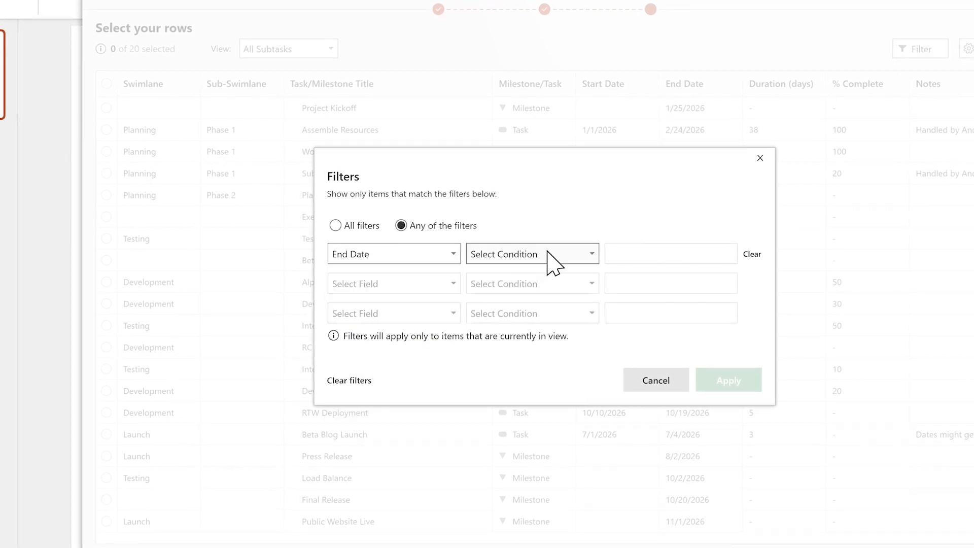
{"action": "left_click", "coordinate": [531, 254]}
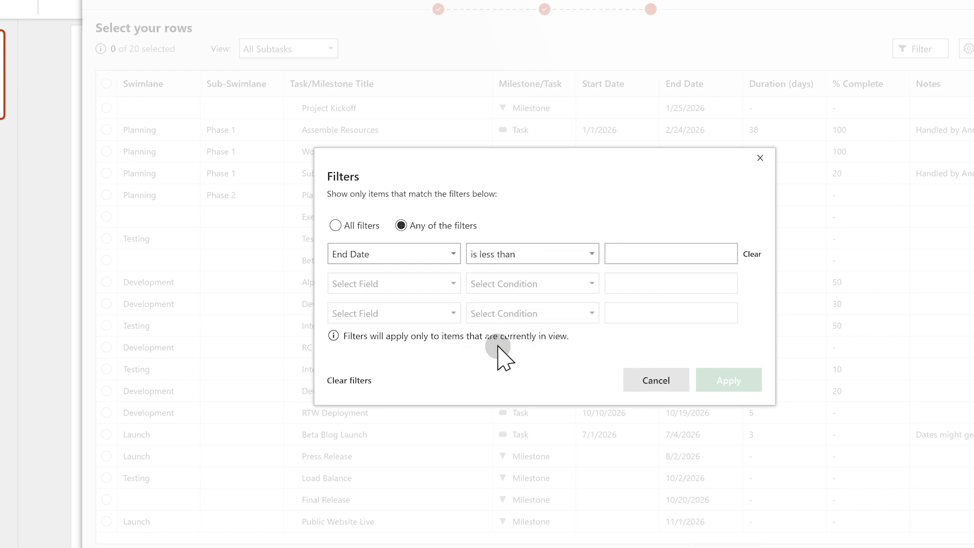
{"action": "left_click", "coordinate": [669, 253]}
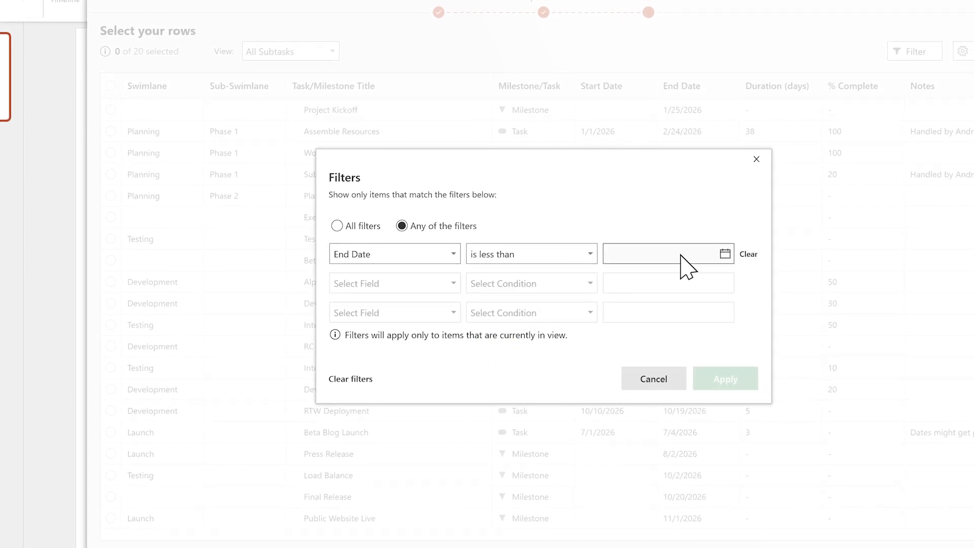
{"action": "type", "text": "05.06.2026"}
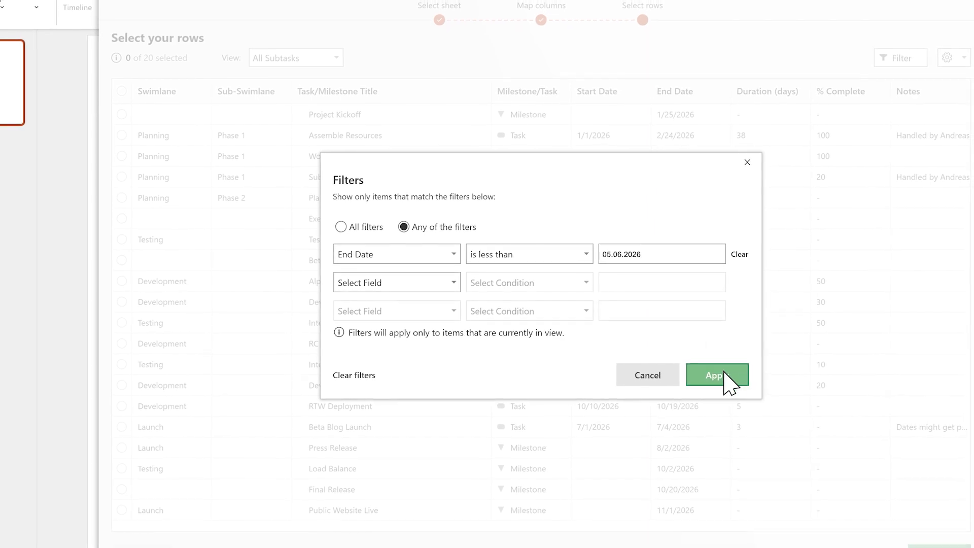
{"action": "left_click", "coordinate": [715, 376]}
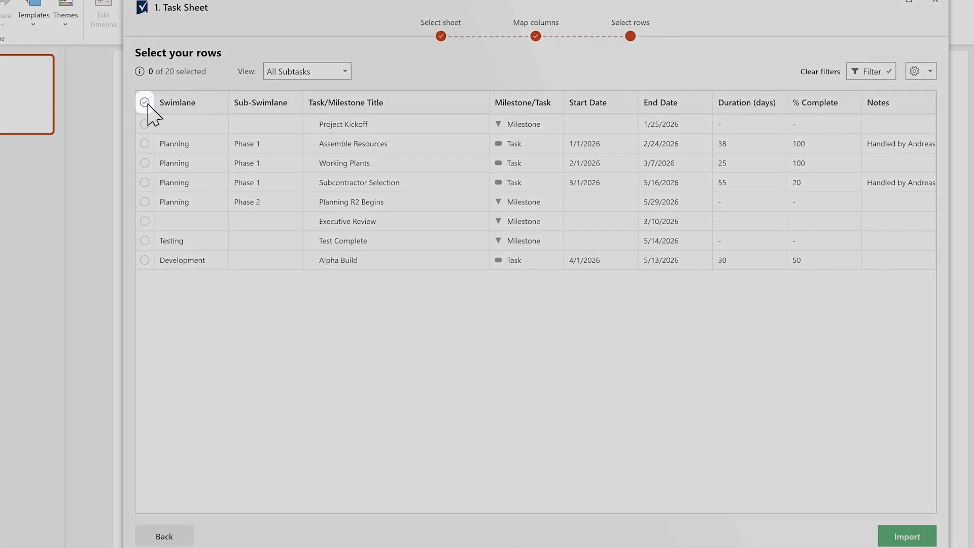
Select all rows, clear the End Date filter, and import all 20 rows as the timeline
{"action": "left_click", "coordinate": [145, 102]}
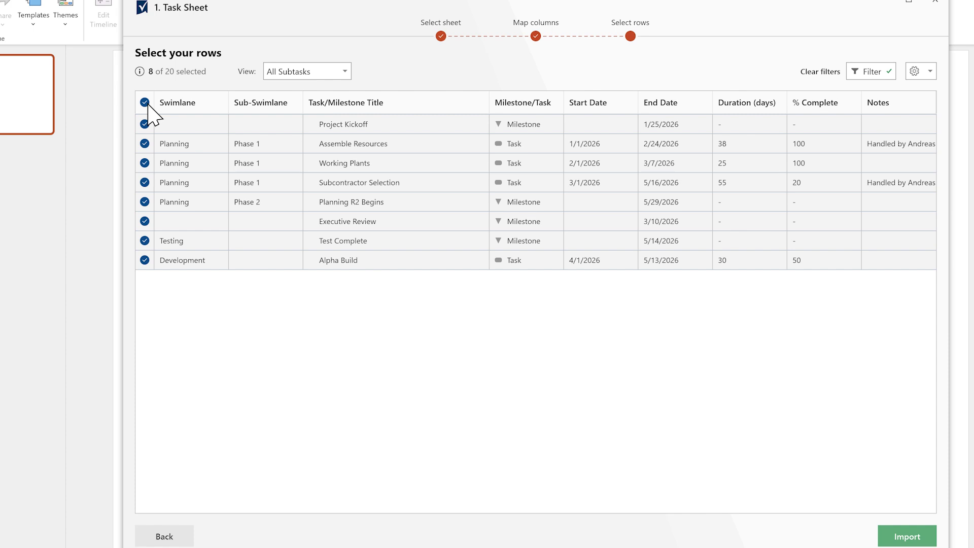
{"action": "mouse_move", "coordinate": [422, 102]}
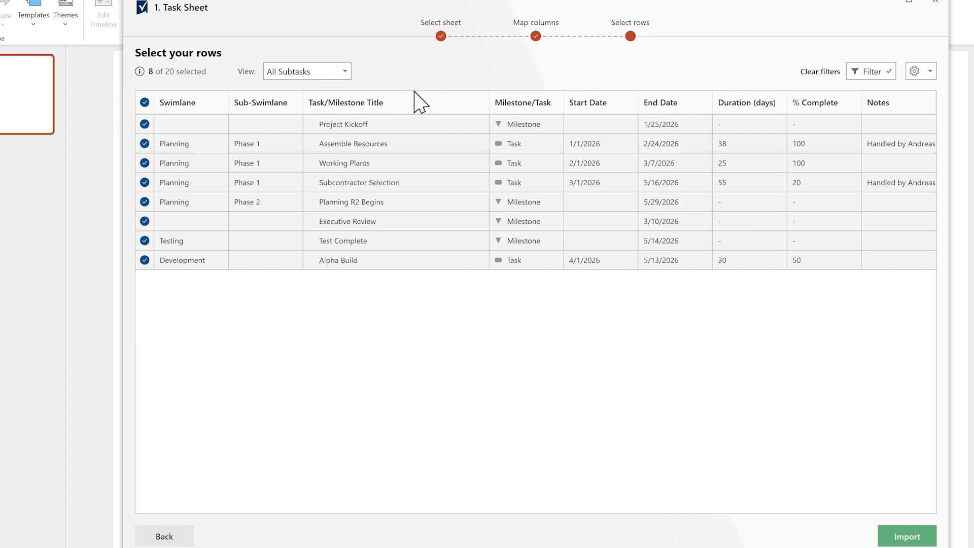
{"action": "left_click", "coordinate": [871, 71]}
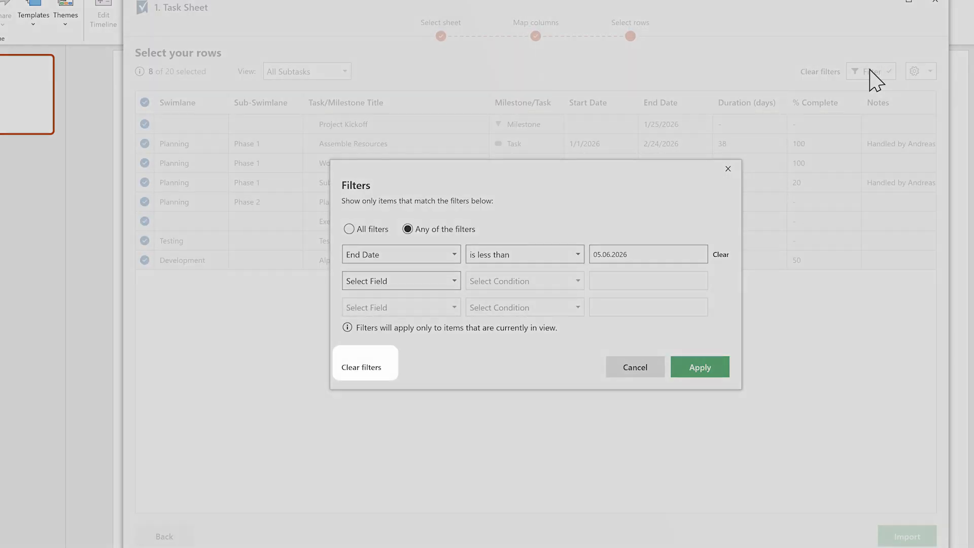
{"action": "left_click", "coordinate": [360, 366]}
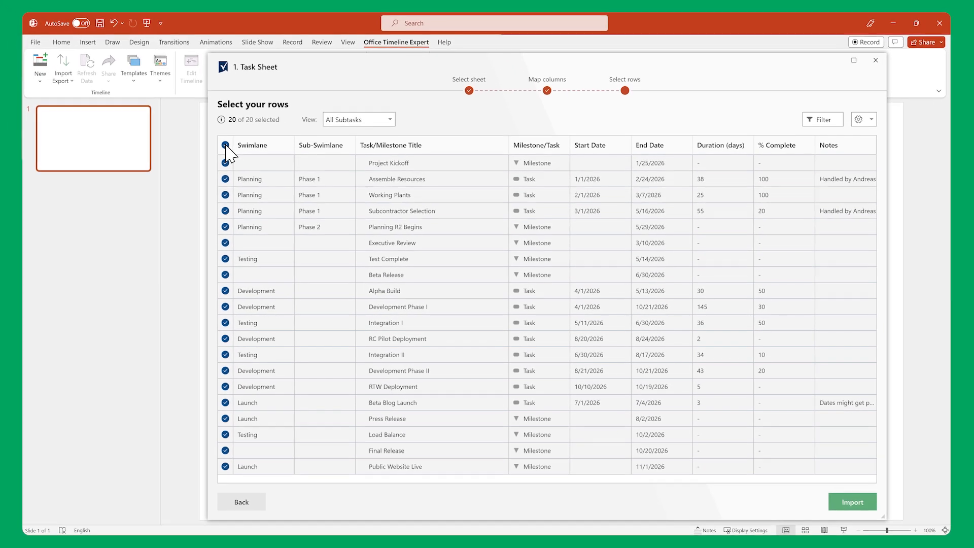
{"action": "left_click", "coordinate": [852, 501]}
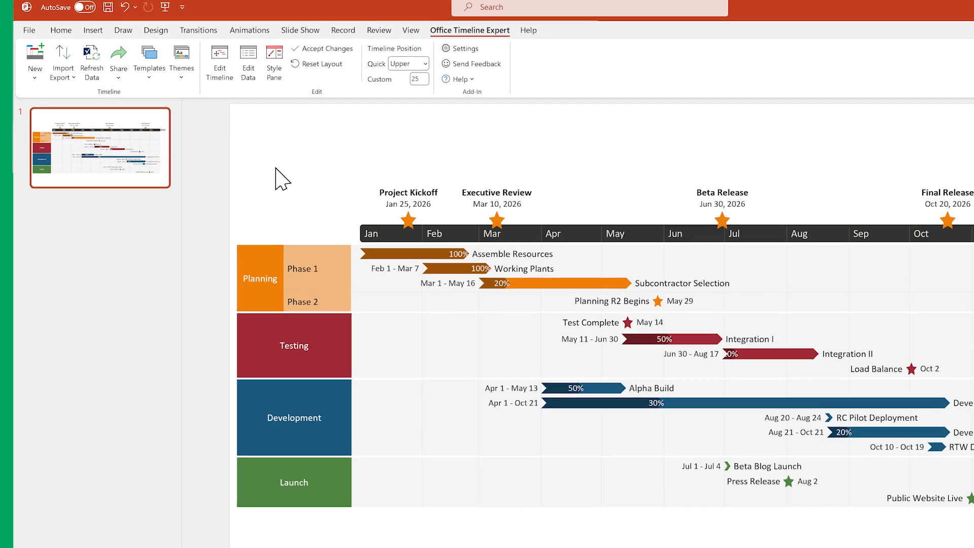
Refresh Data from Smartsheet, applying the new Subcontractor Selection and Development Phase I end dates
{"action": "left_click", "coordinate": [91, 62]}
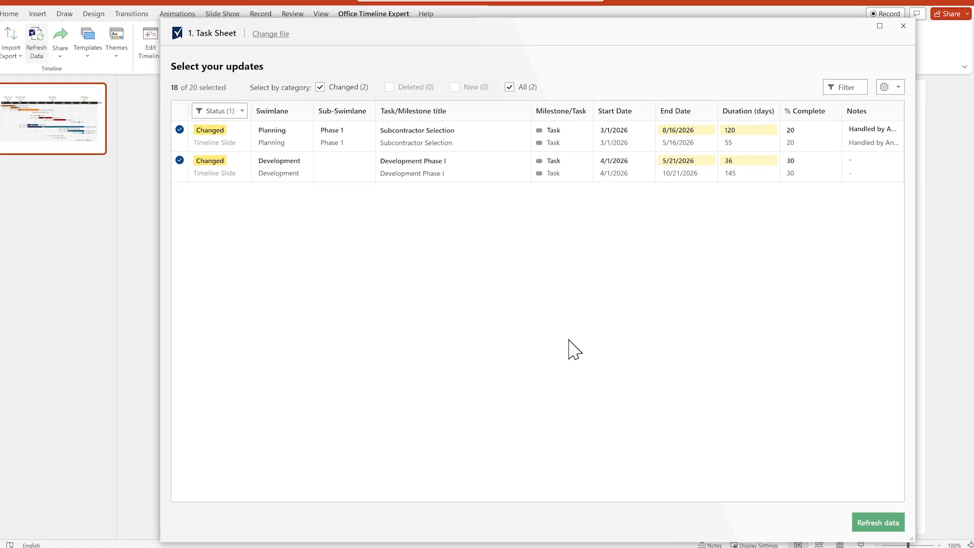
{"action": "left_click", "coordinate": [878, 521]}
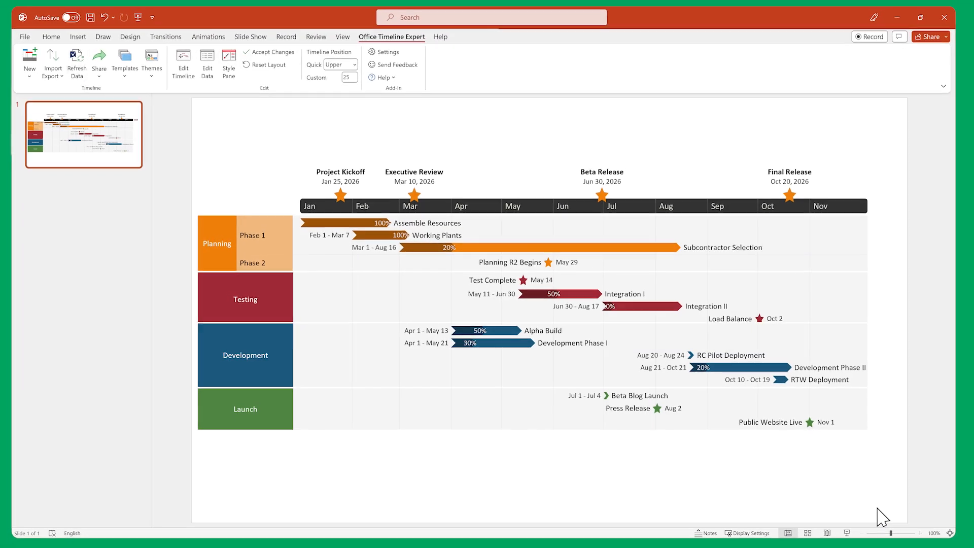